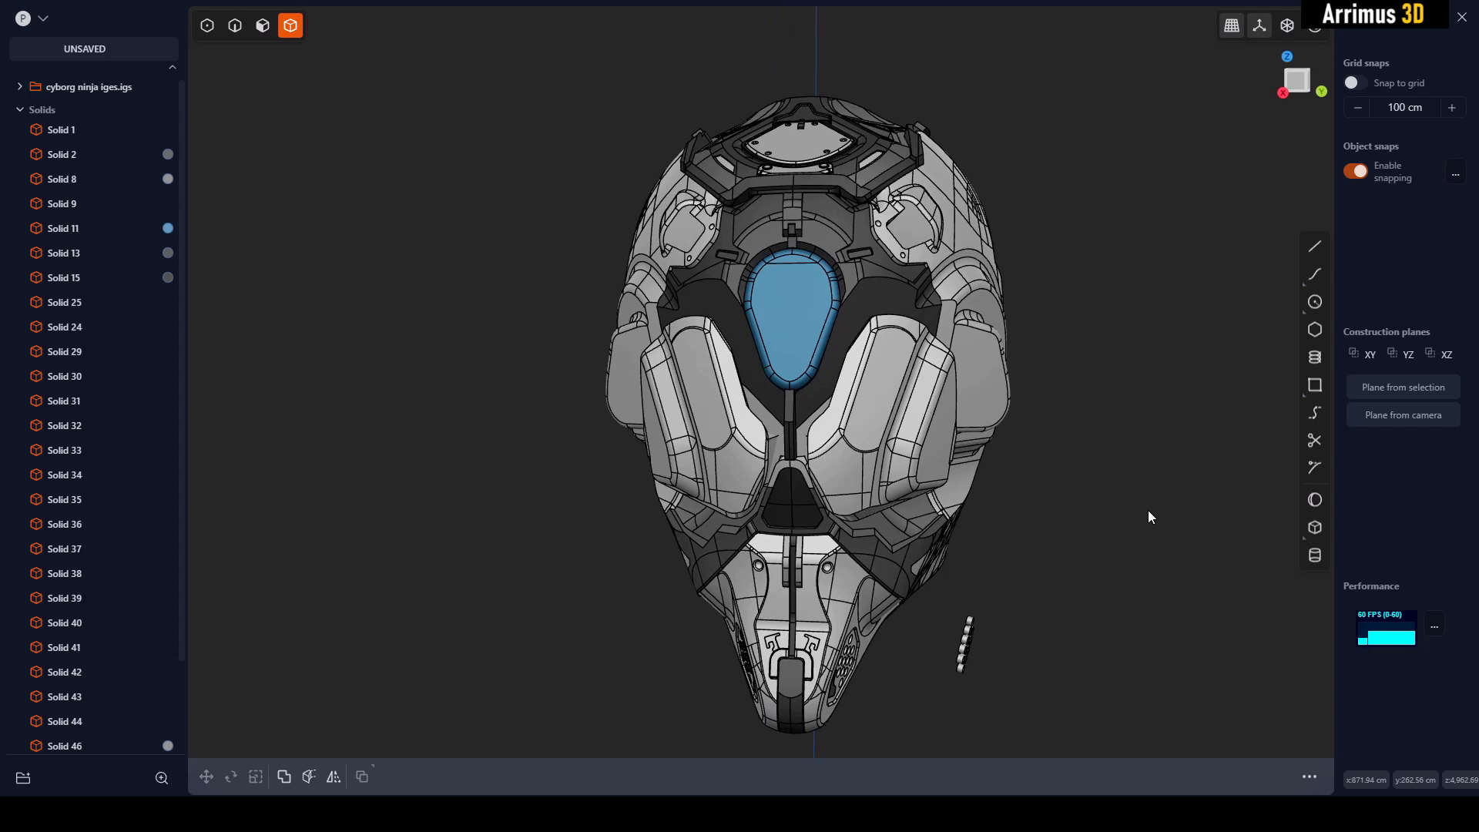
pyautogui.moveTo(1083, 544)
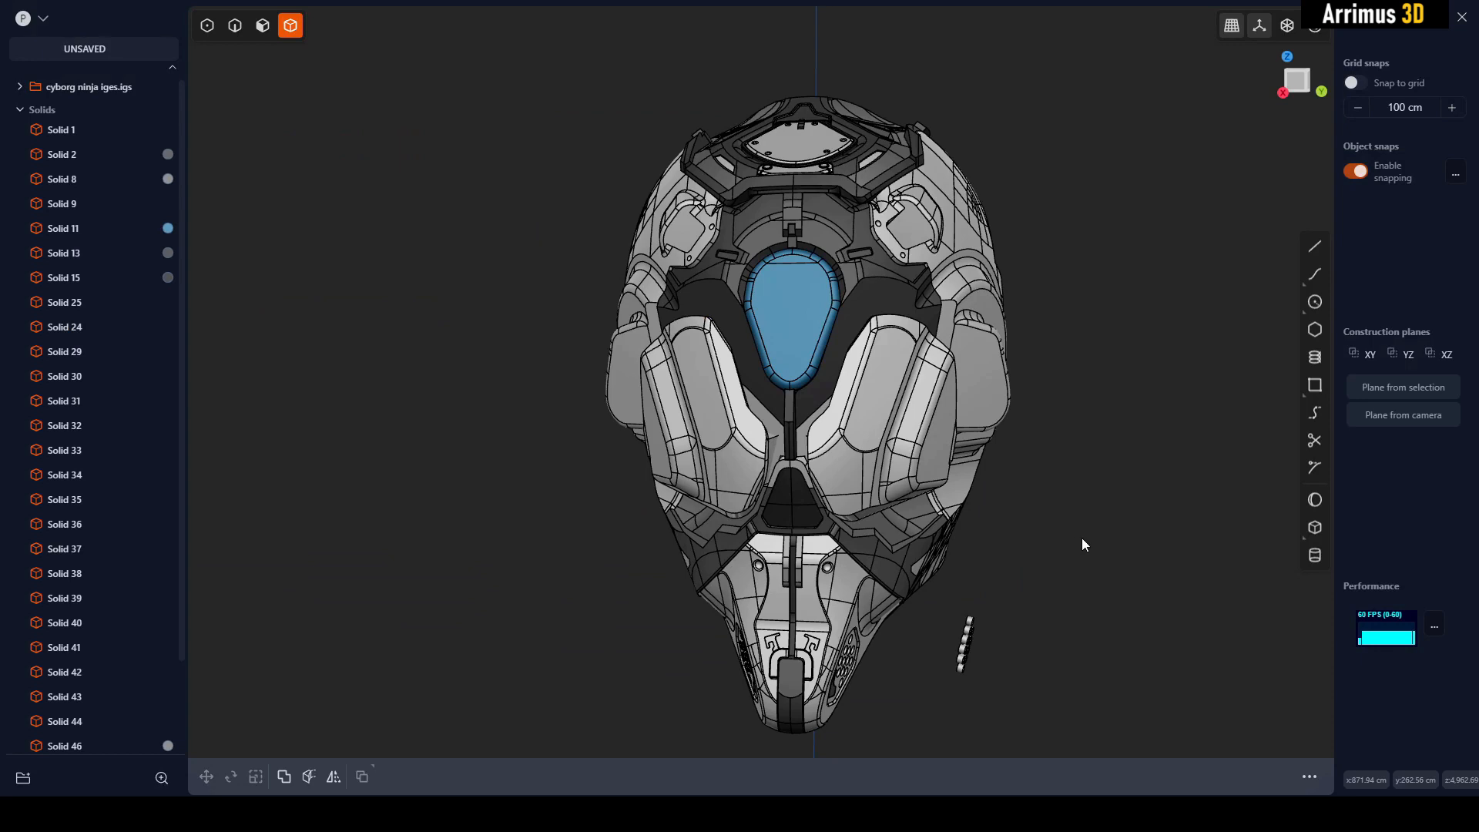
pyautogui.moveTo(1079, 544)
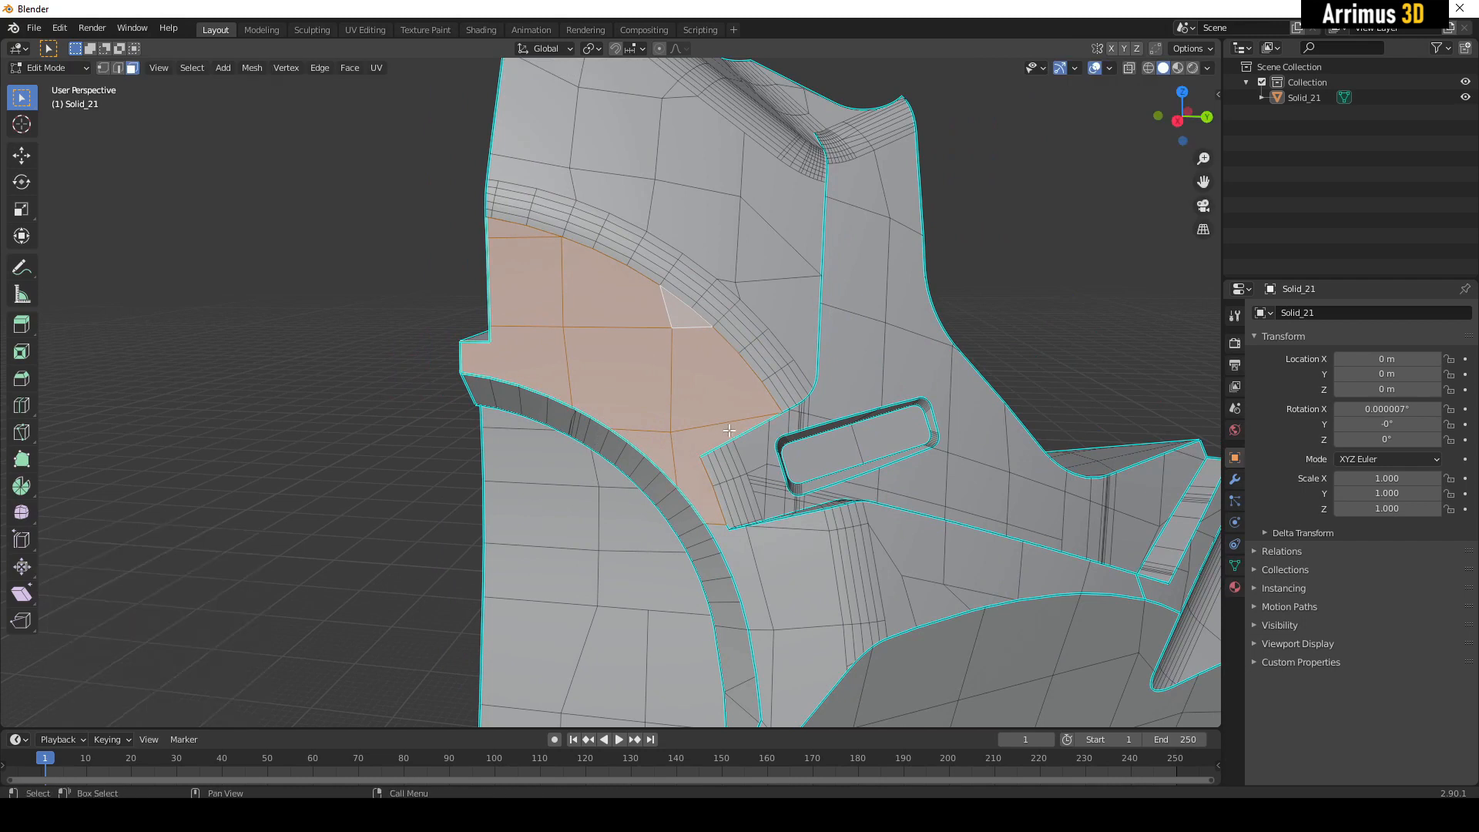
# Inset the curved face patch by about 13.9 cm, leaving an even inner panel outline
pyautogui.press('i')
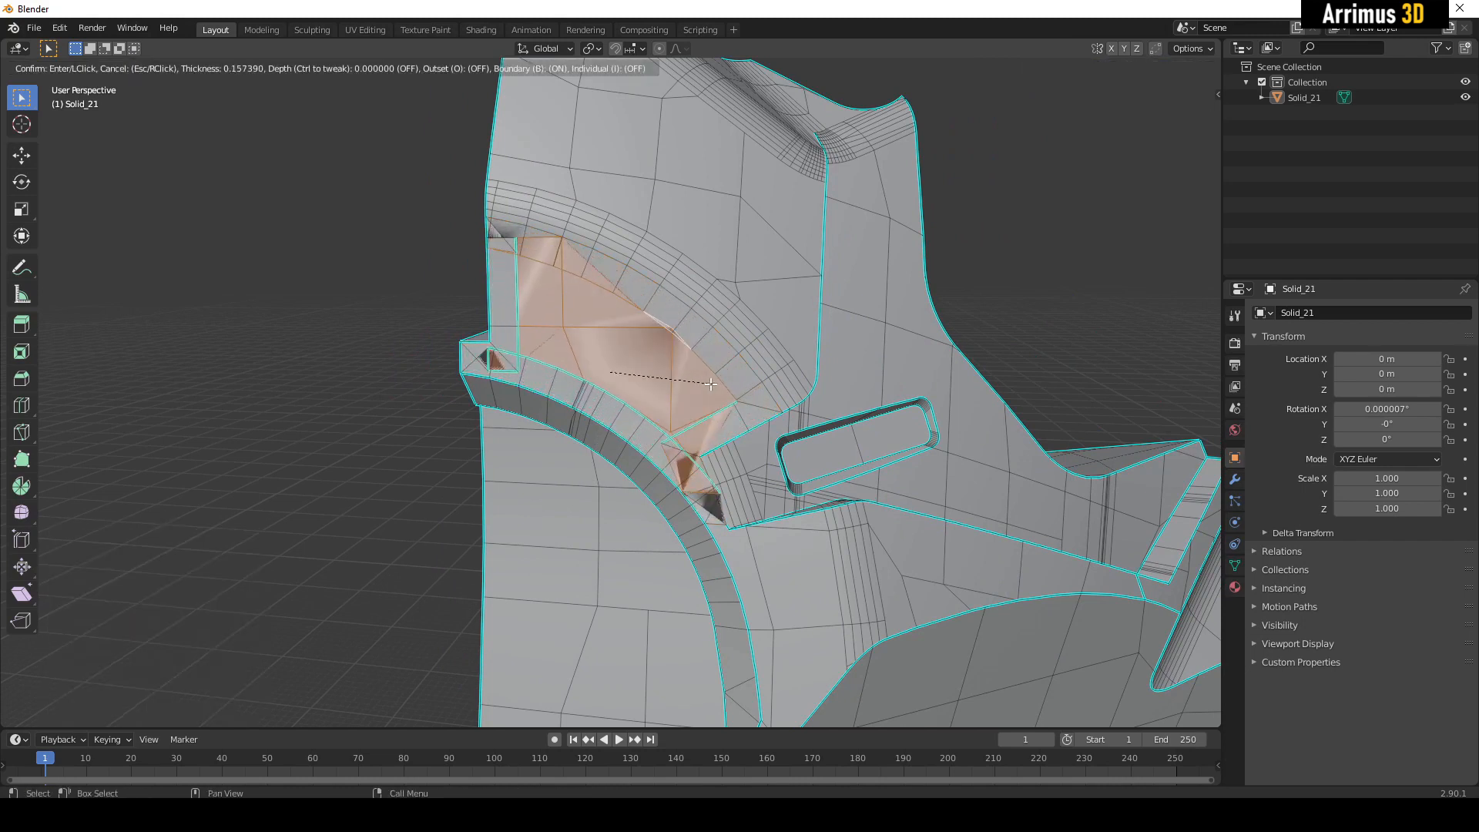
pyautogui.moveTo(743, 449)
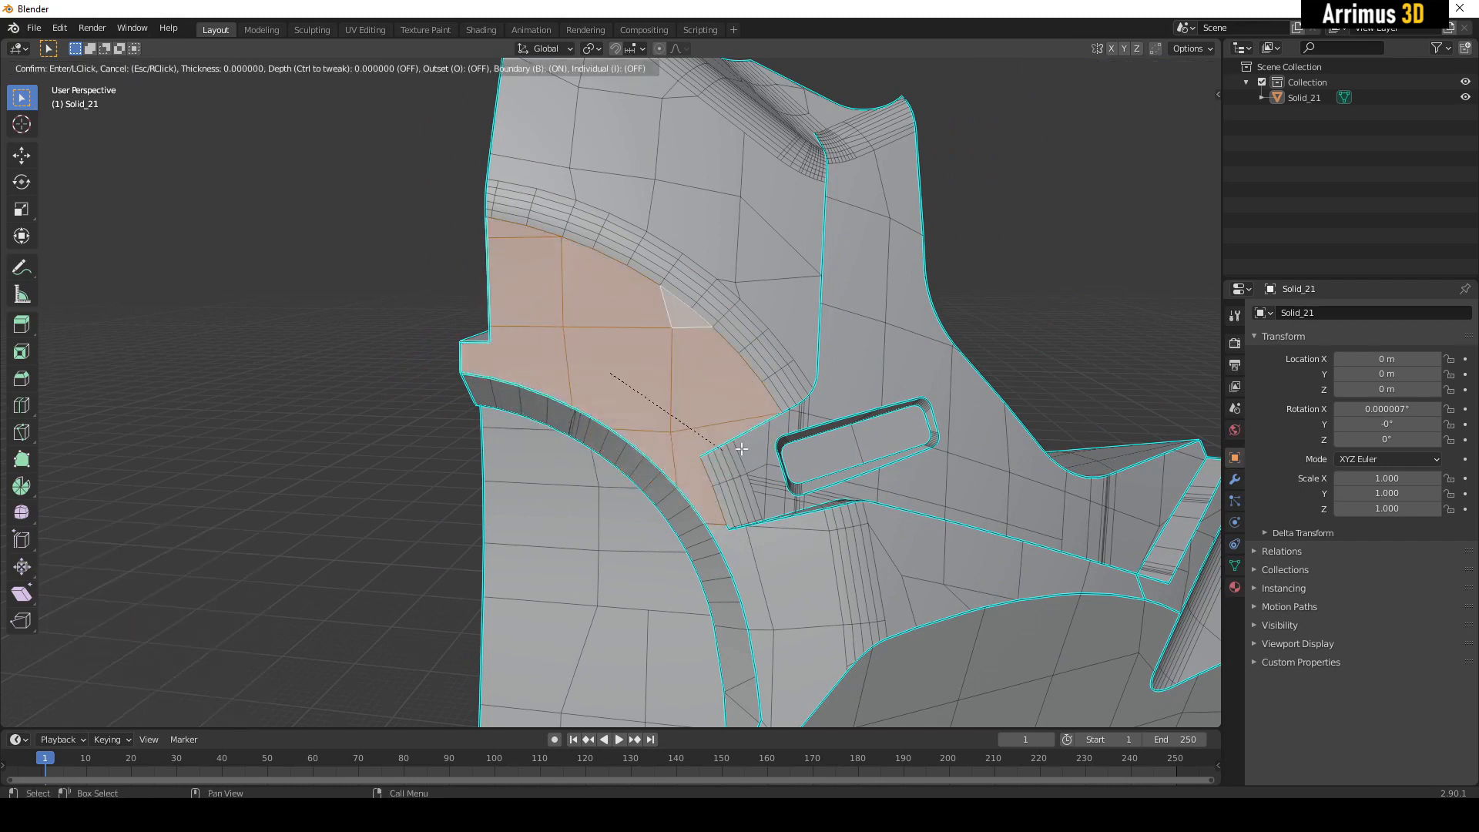
pyautogui.moveTo(800, 340)
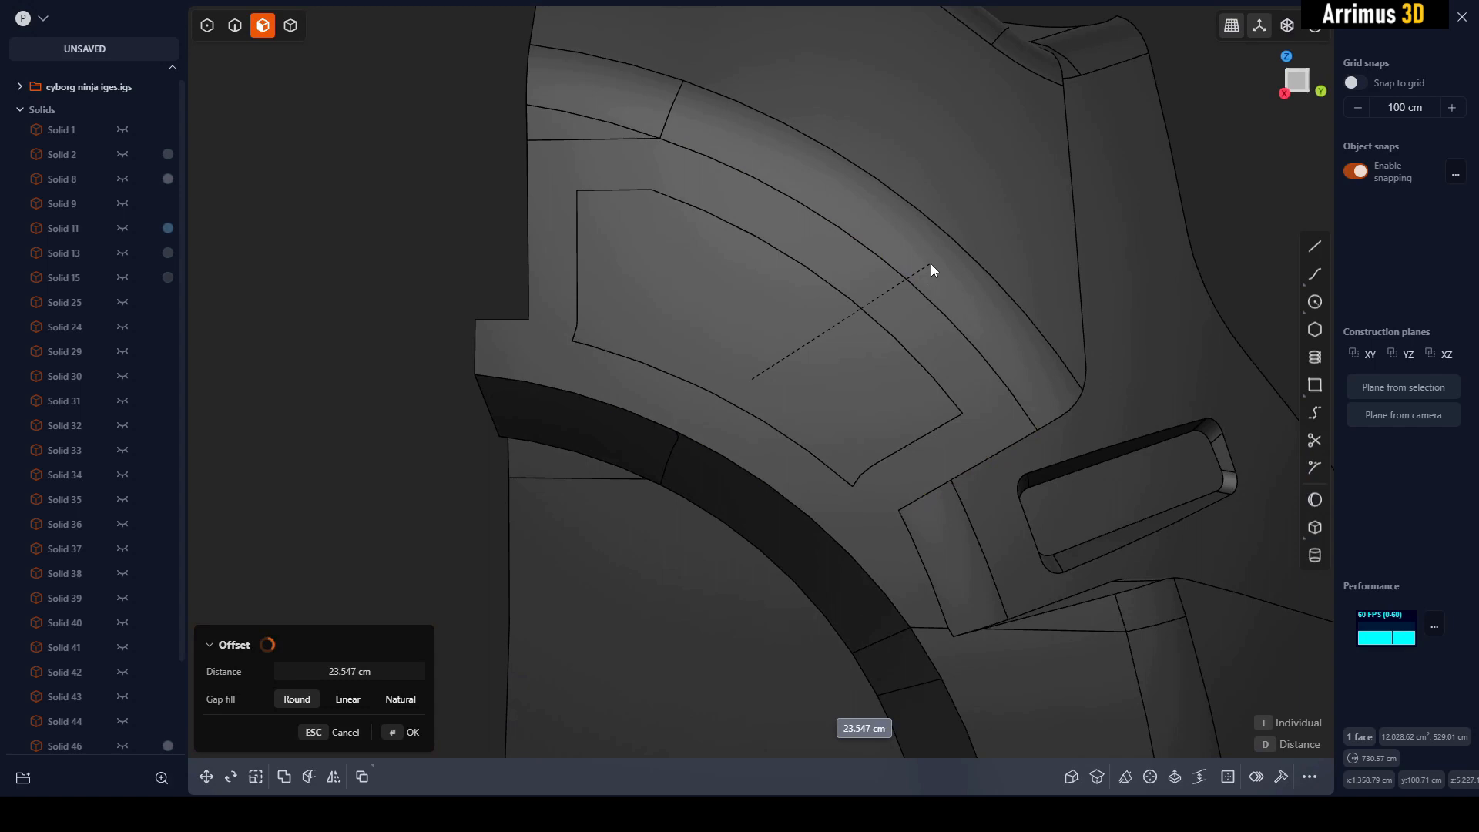
pyautogui.moveTo(909, 286)
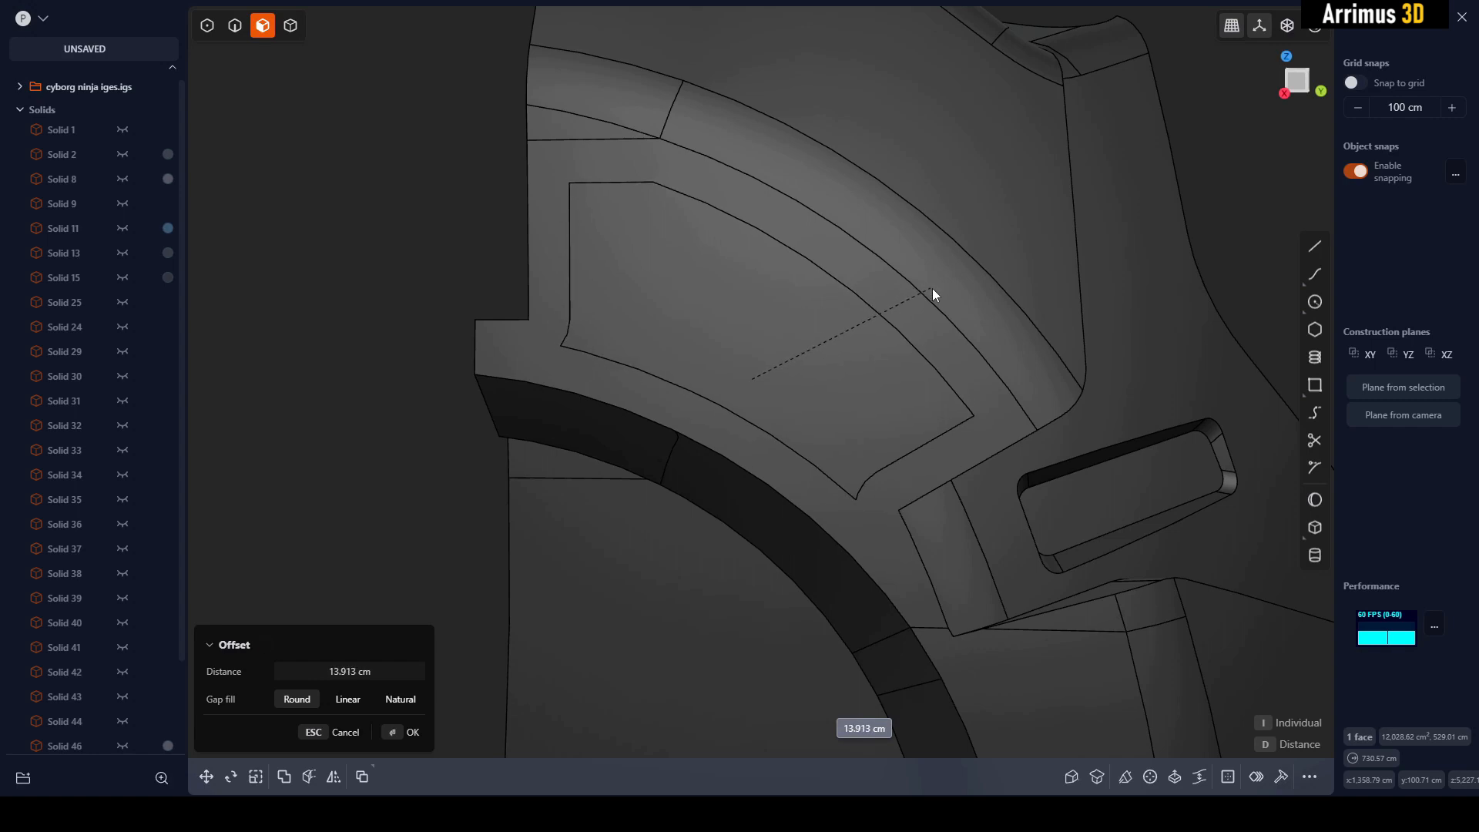
pyautogui.click(411, 732)
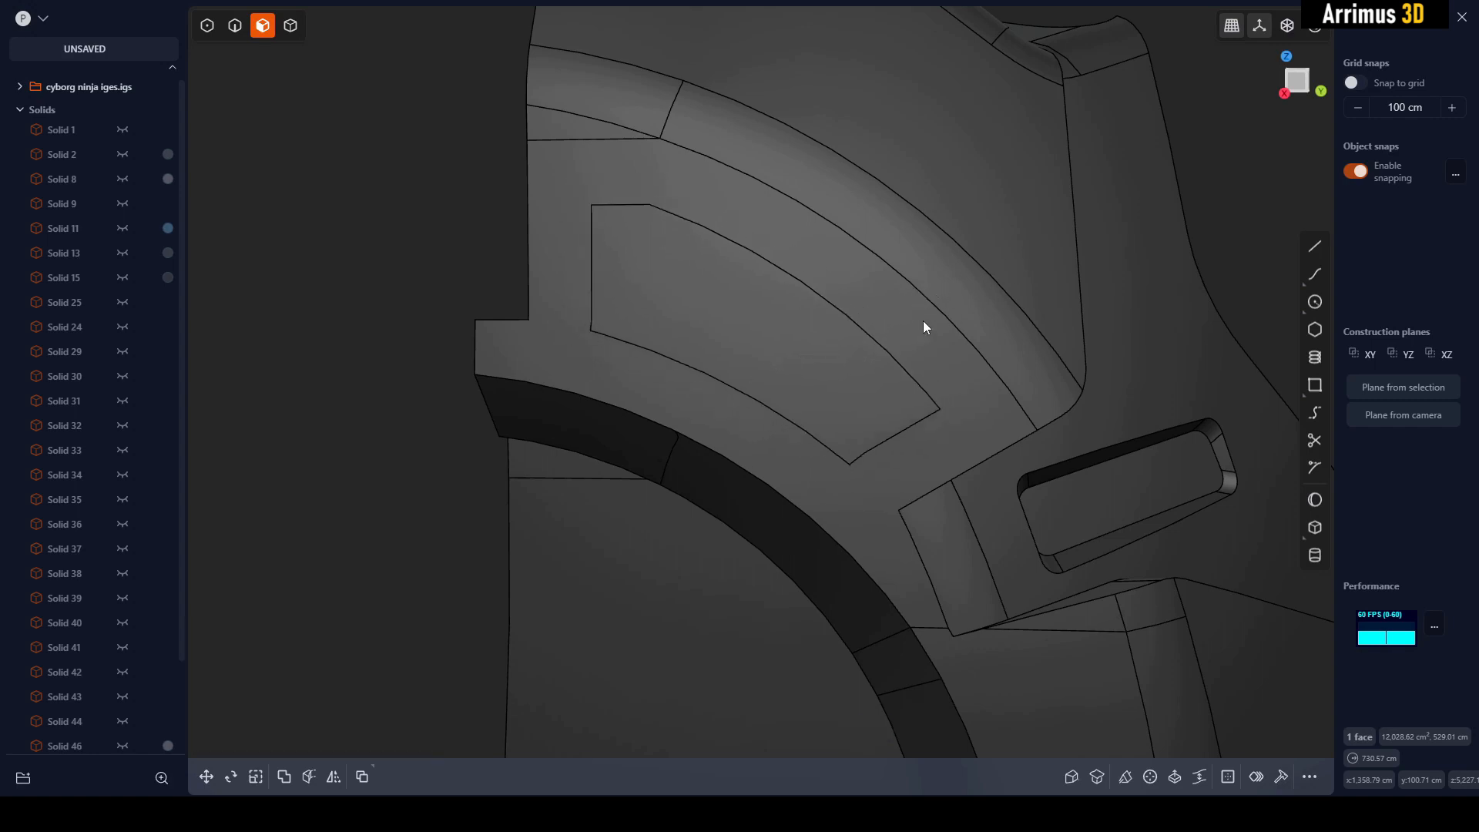
pyautogui.click(940, 308)
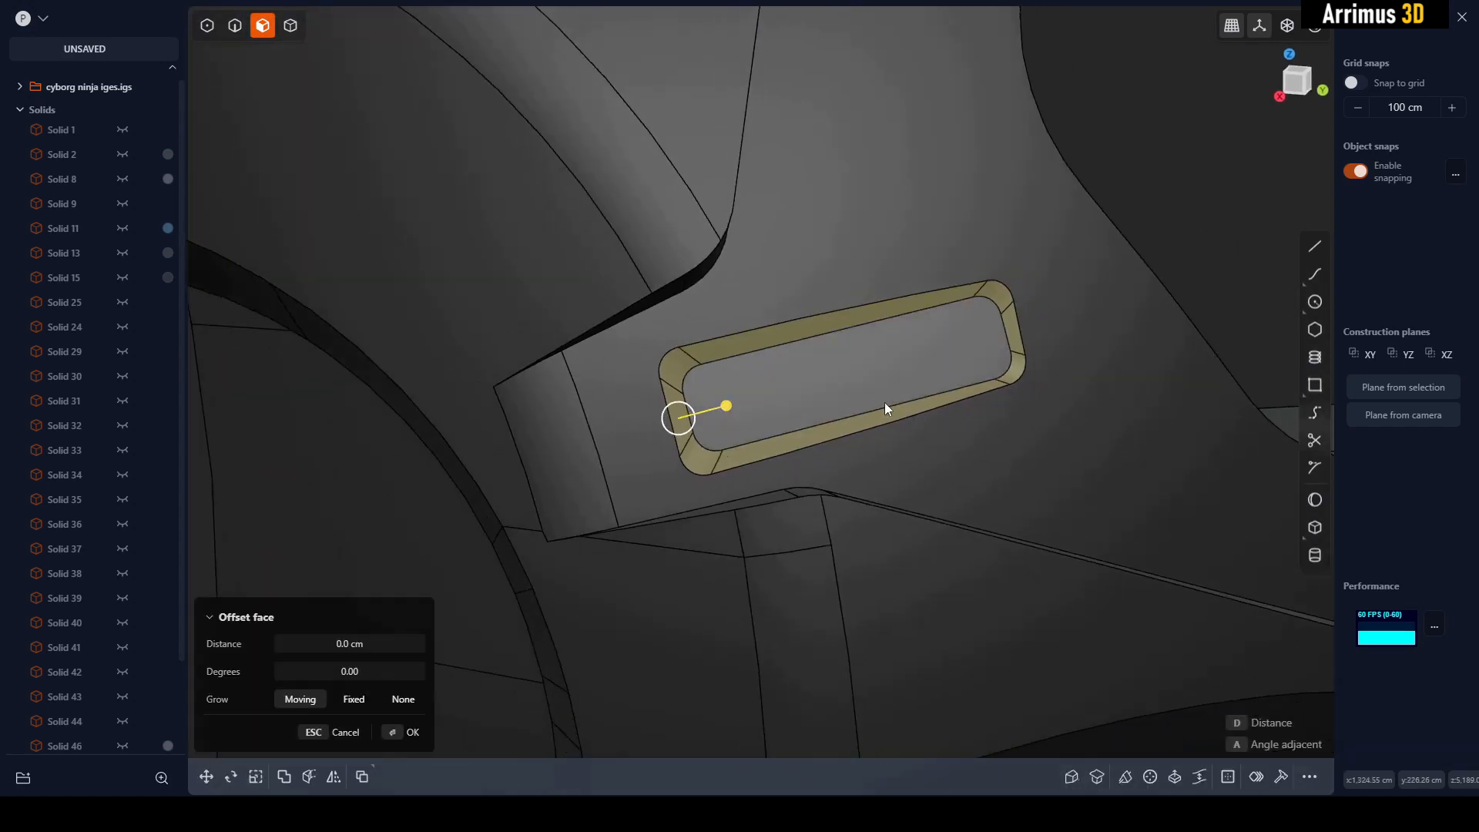
# Offset the slot's side faces, rotate the slot to its new angle and confirm
pyautogui.click(230, 777)
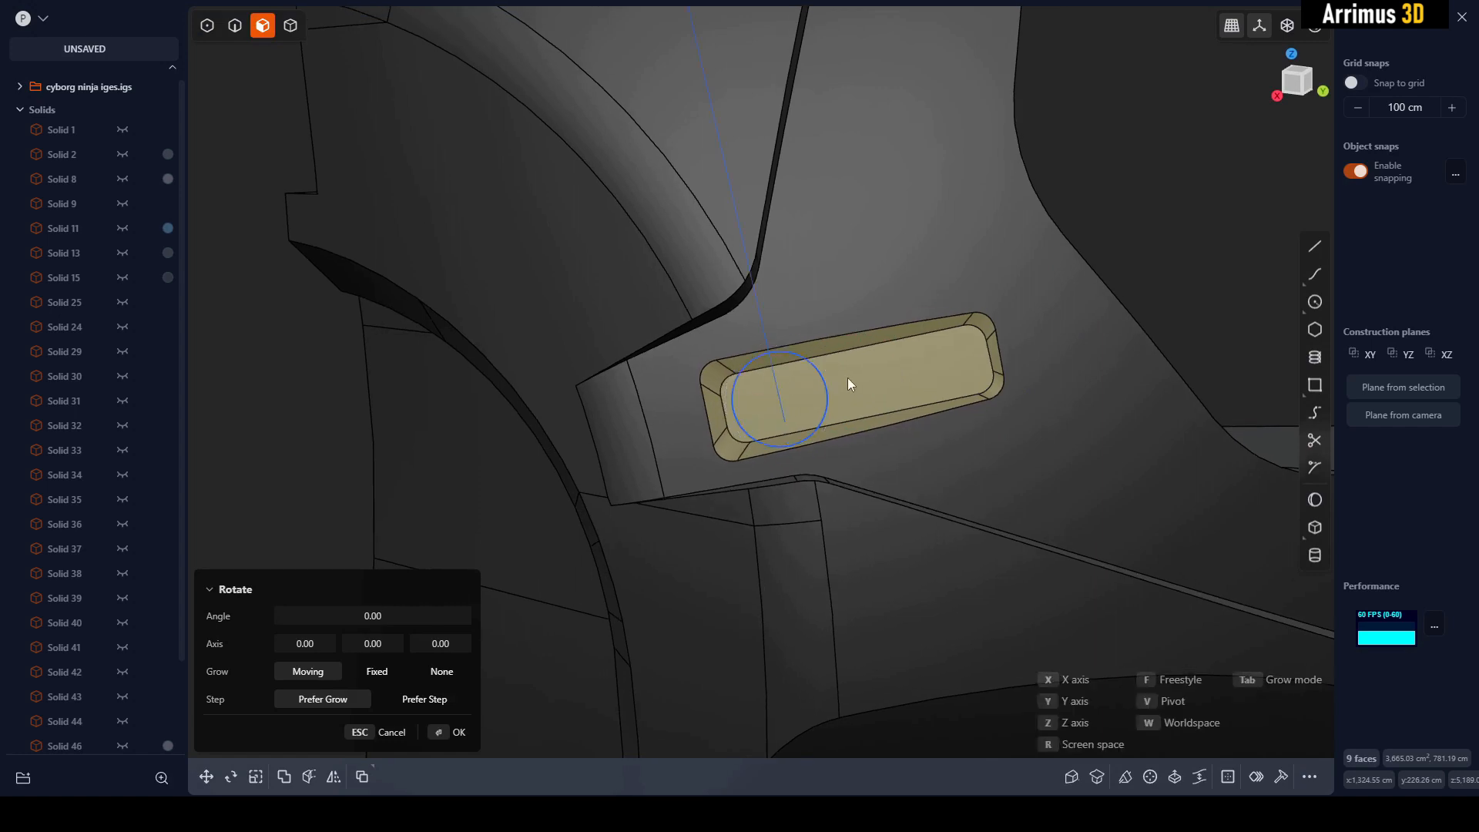
pyautogui.click(460, 730)
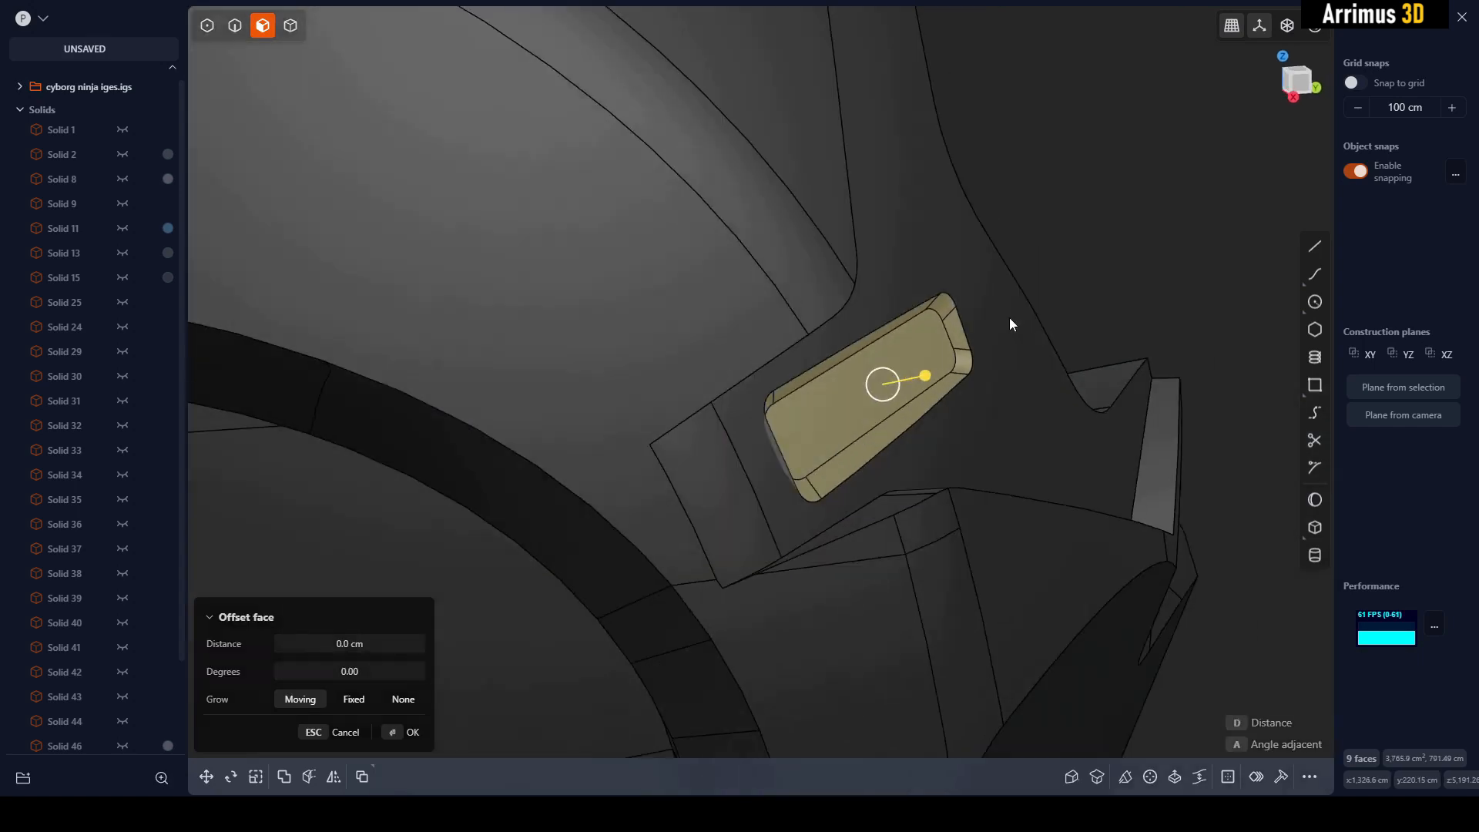
pyautogui.click(413, 732)
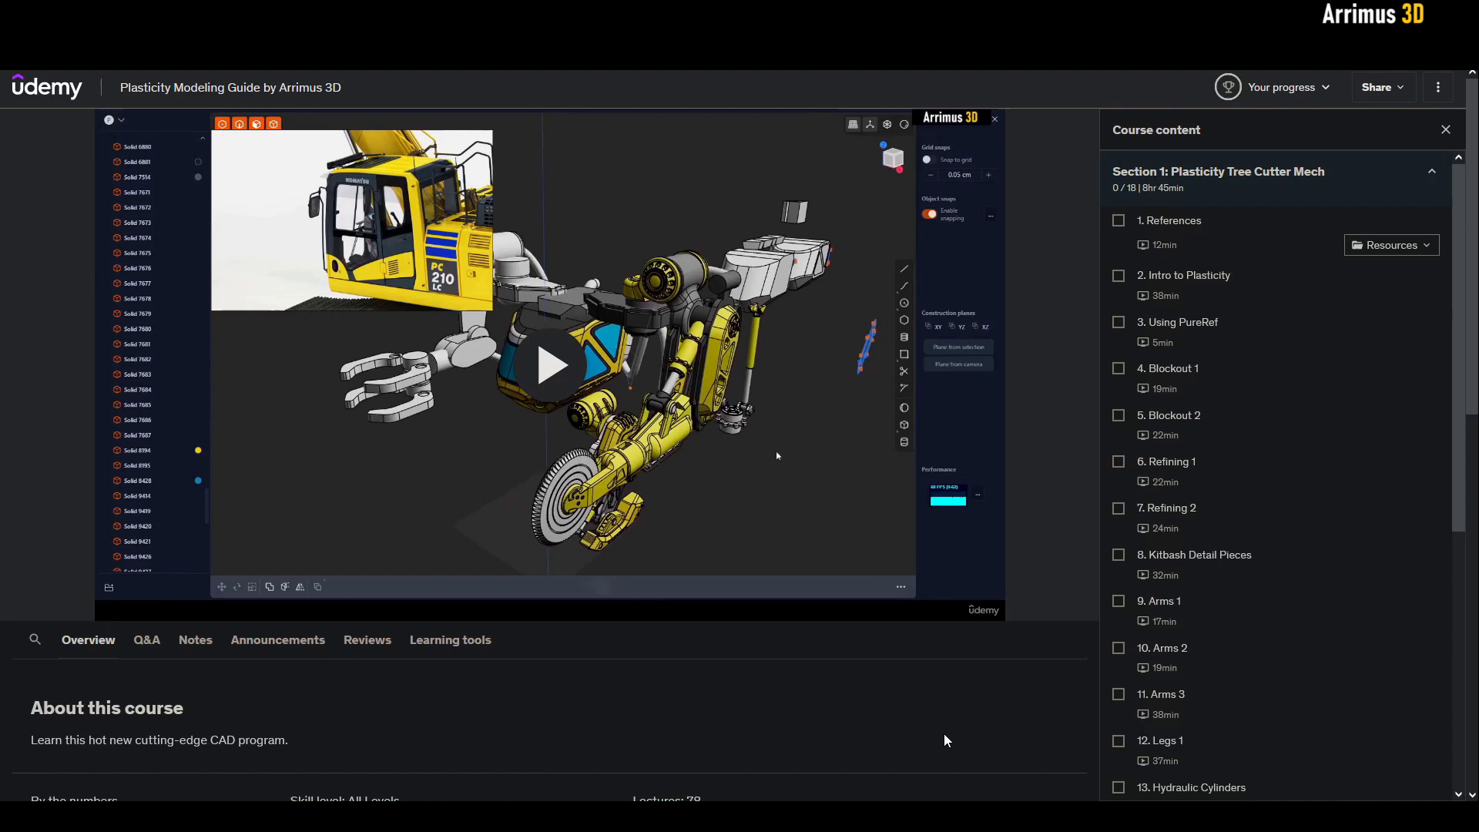
# Scroll the course content sidebar to Section 2: More Projects and its Advanced Detailing lessons
pyautogui.scroll(-3)
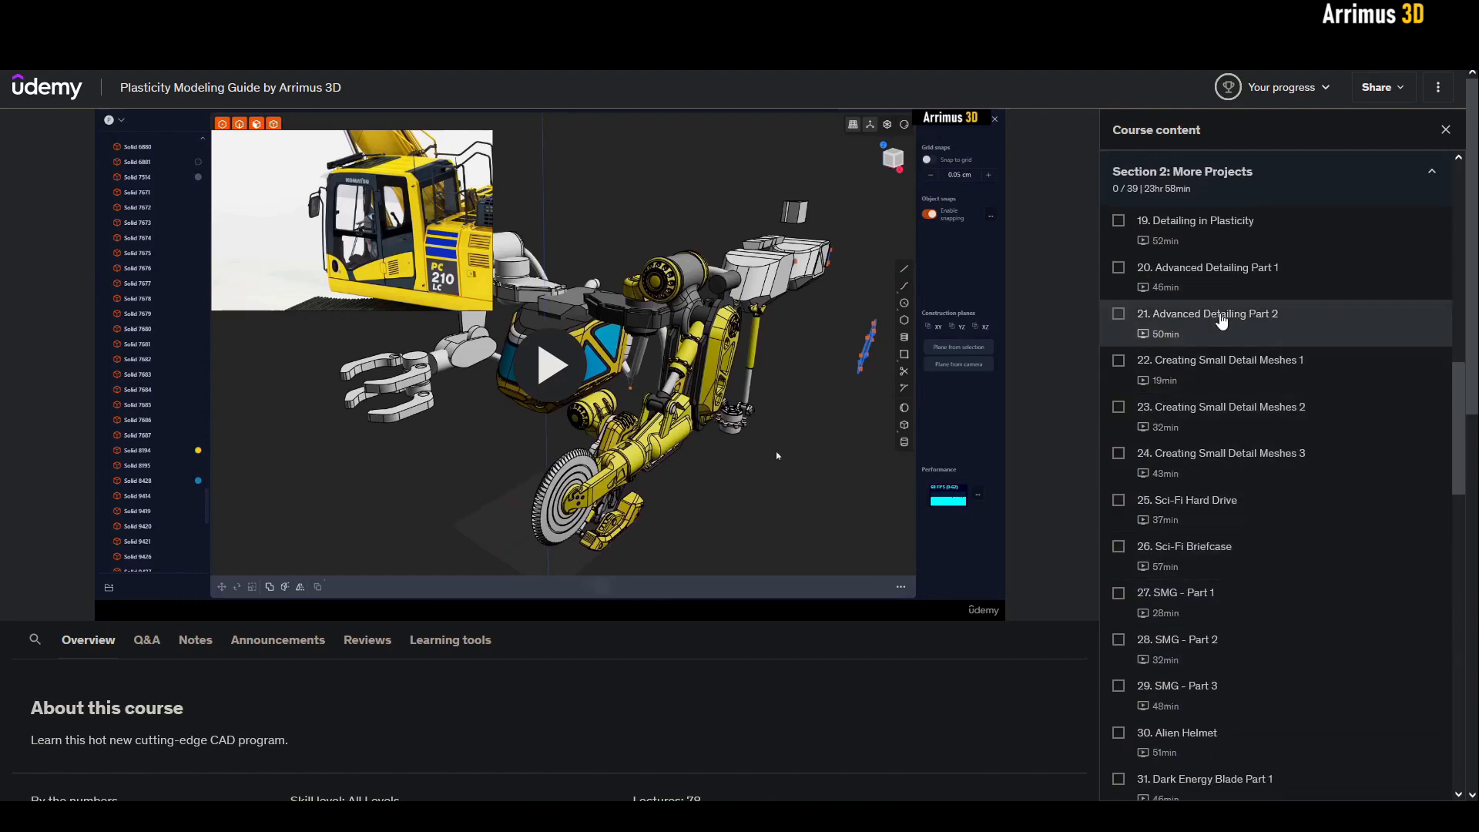
pyautogui.moveTo(1263, 276)
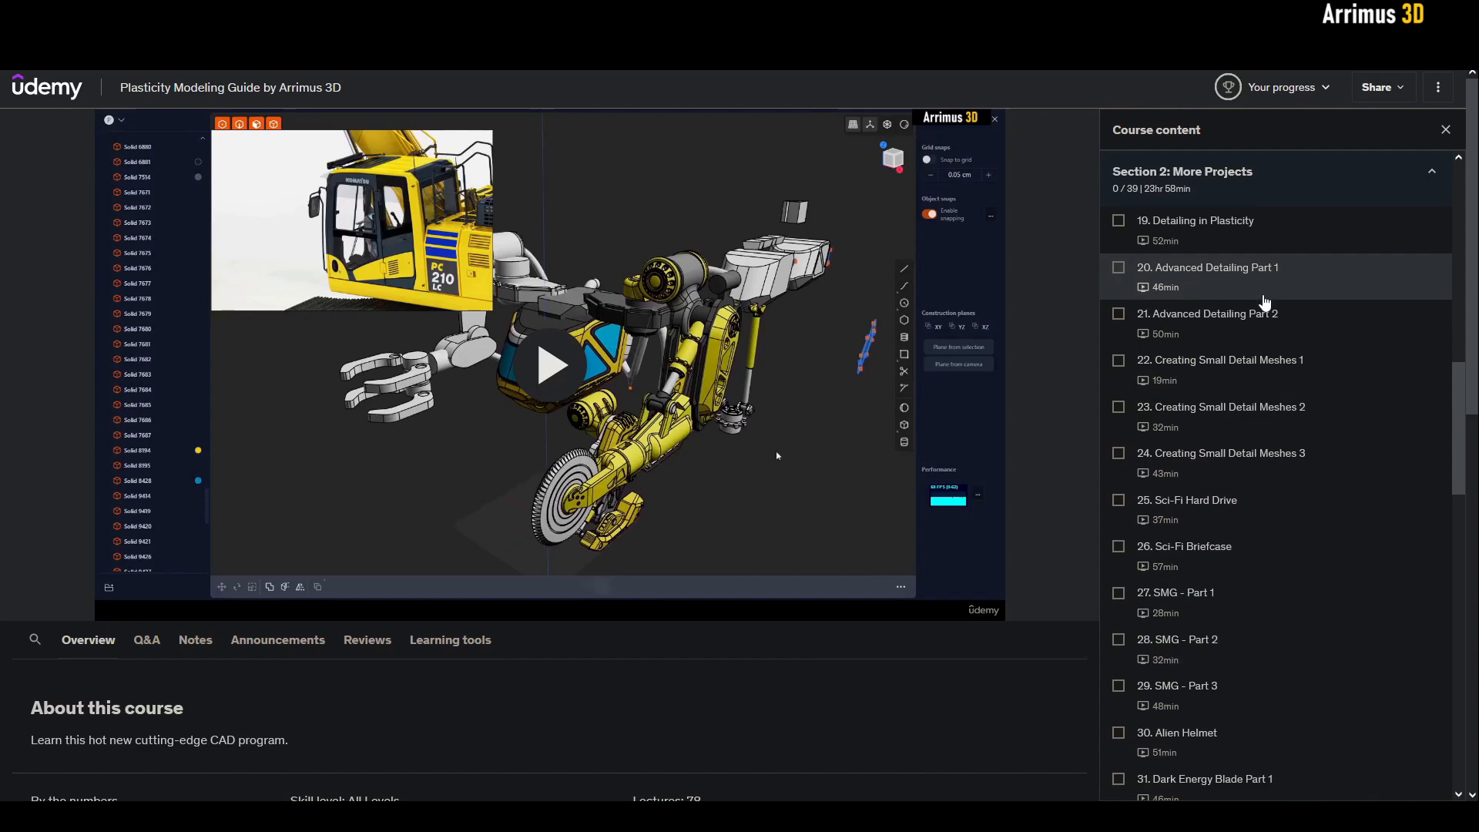
pyautogui.moveTo(1250, 320)
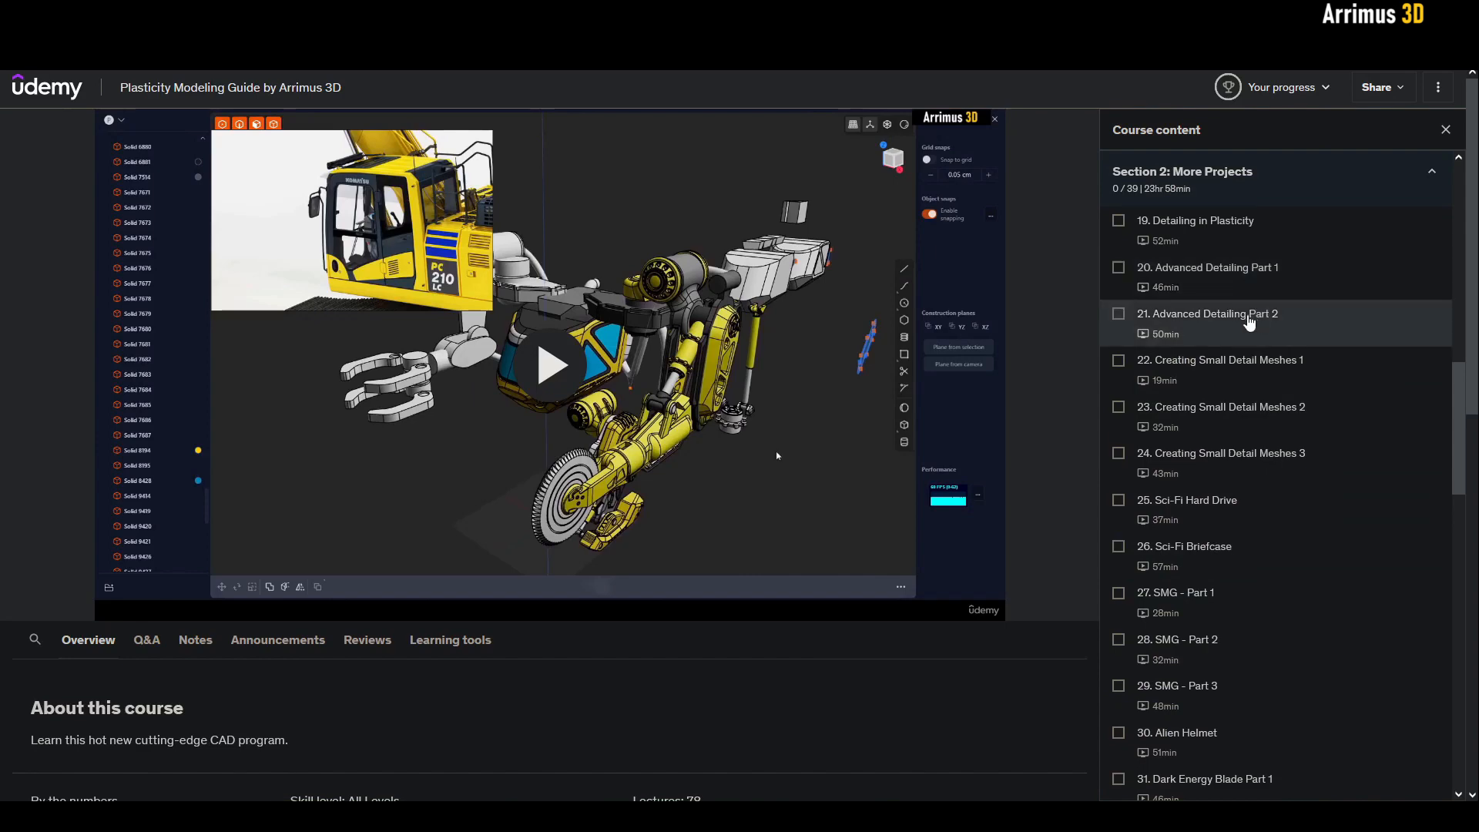
pyautogui.click(554, 366)
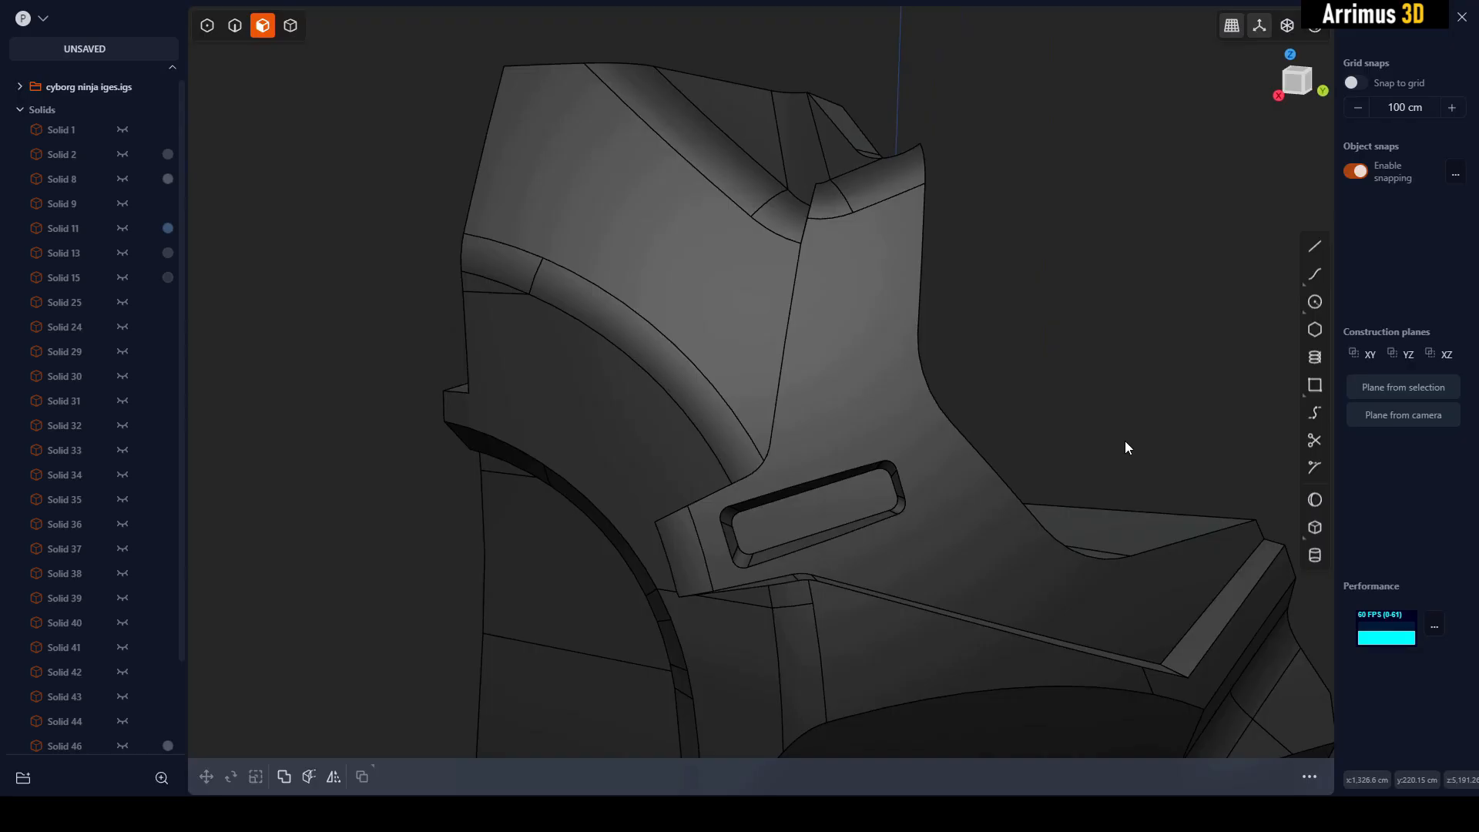